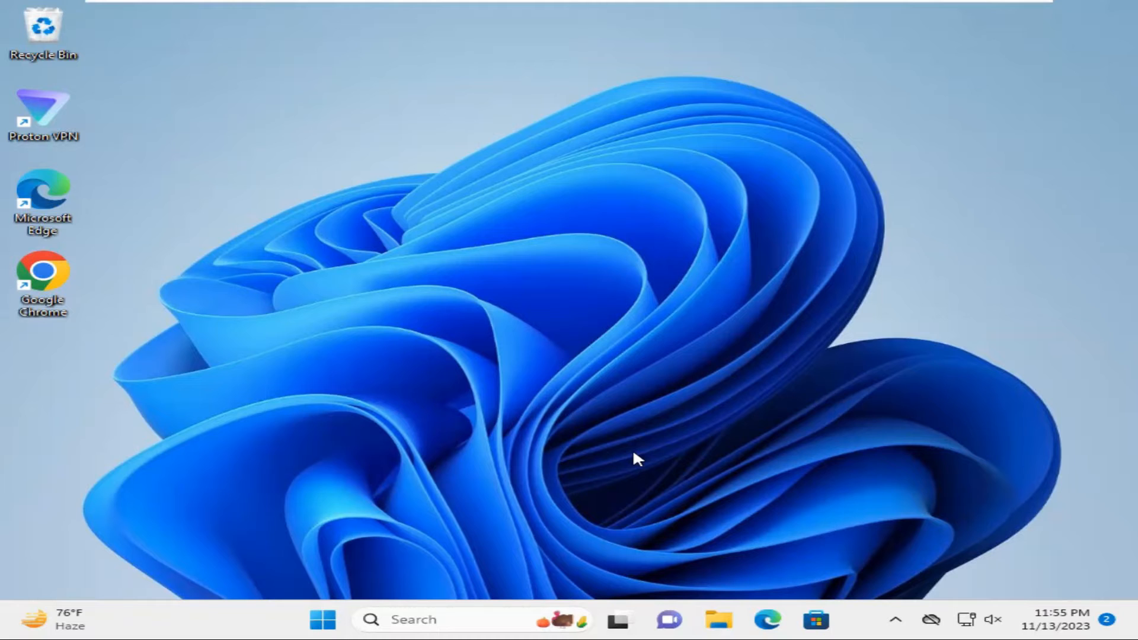
{"action": "mouse_move", "coordinate": [849, 548]}
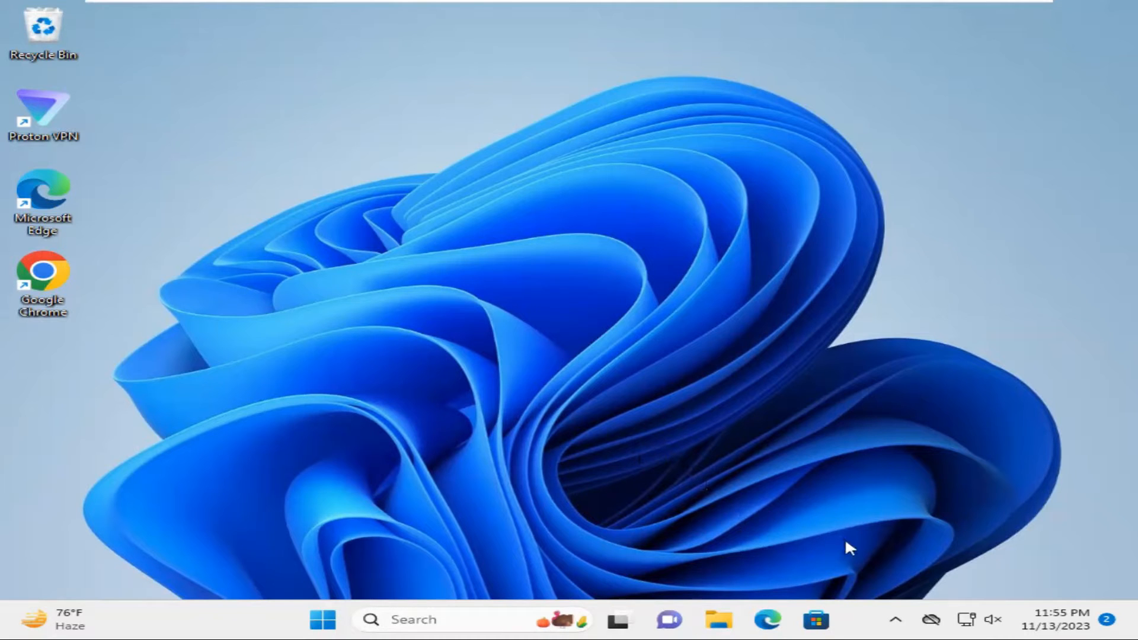
{"action": "mouse_move", "coordinate": [896, 622]}
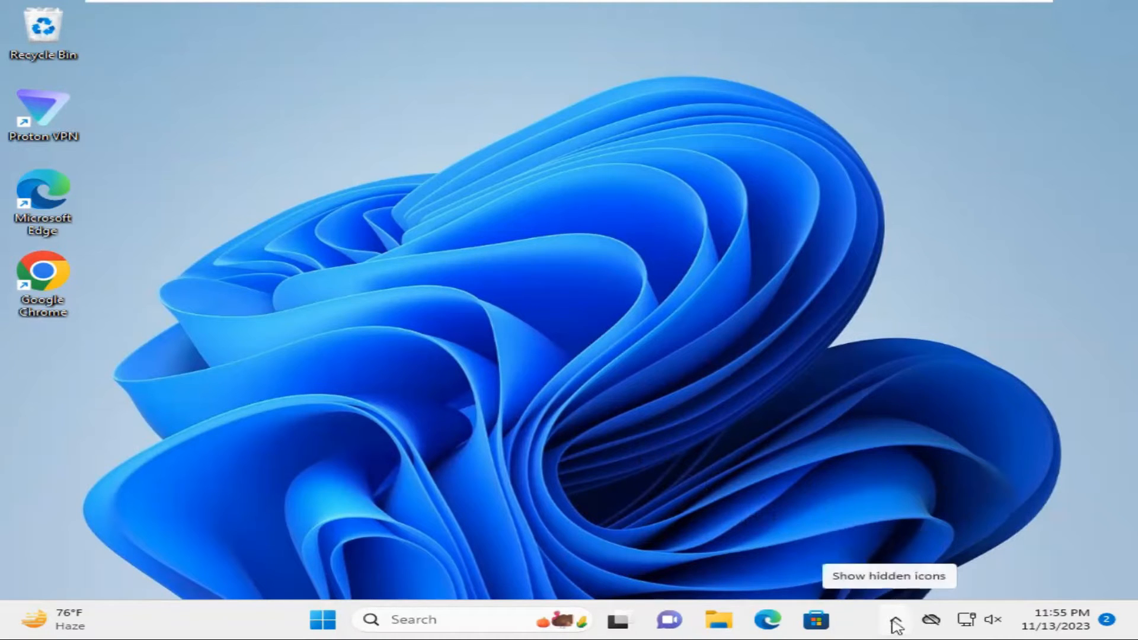
Check the hidden tray icons, then launch Settings from the Start menu's pinned apps.
{"action": "left_click", "coordinate": [896, 620]}
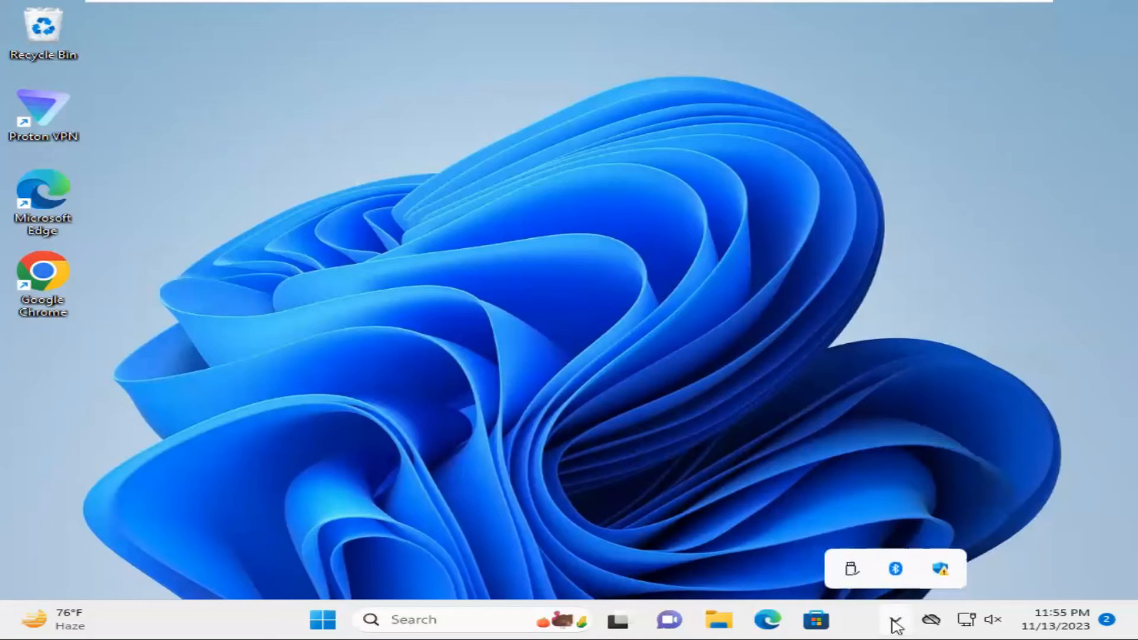
{"action": "mouse_move", "coordinate": [894, 569]}
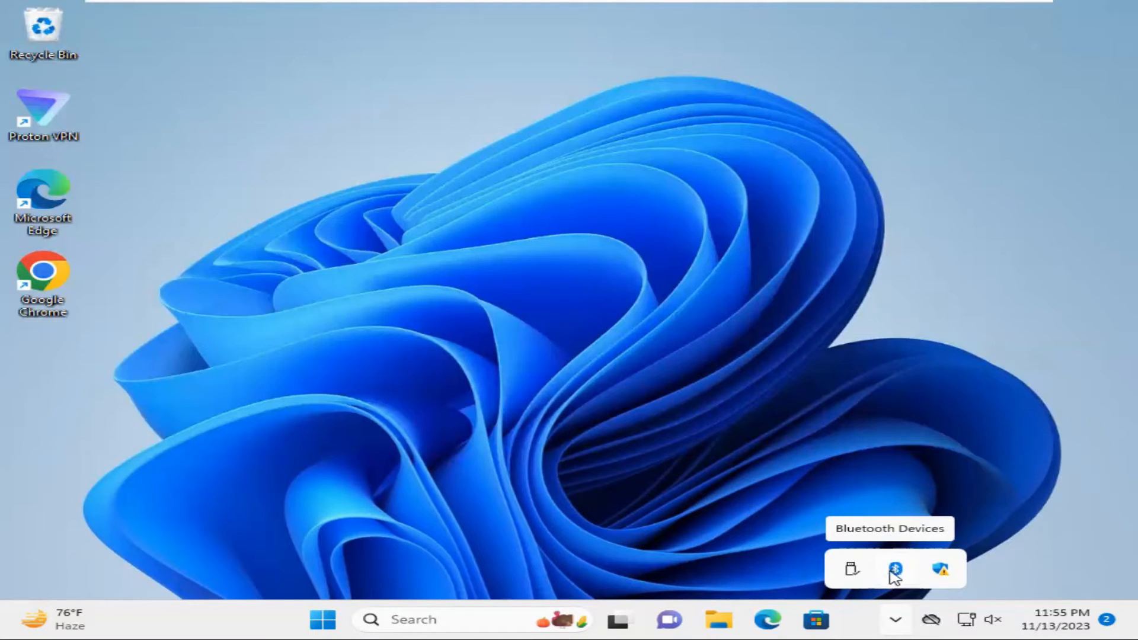
{"action": "mouse_move", "coordinate": [900, 575]}
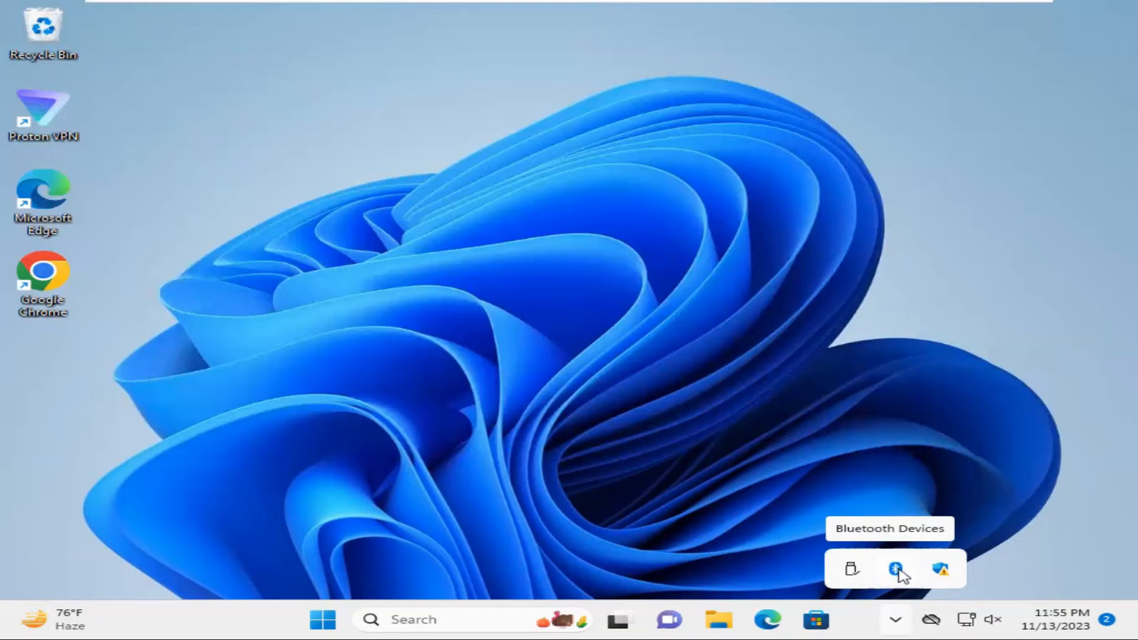
{"action": "mouse_move", "coordinate": [581, 366]}
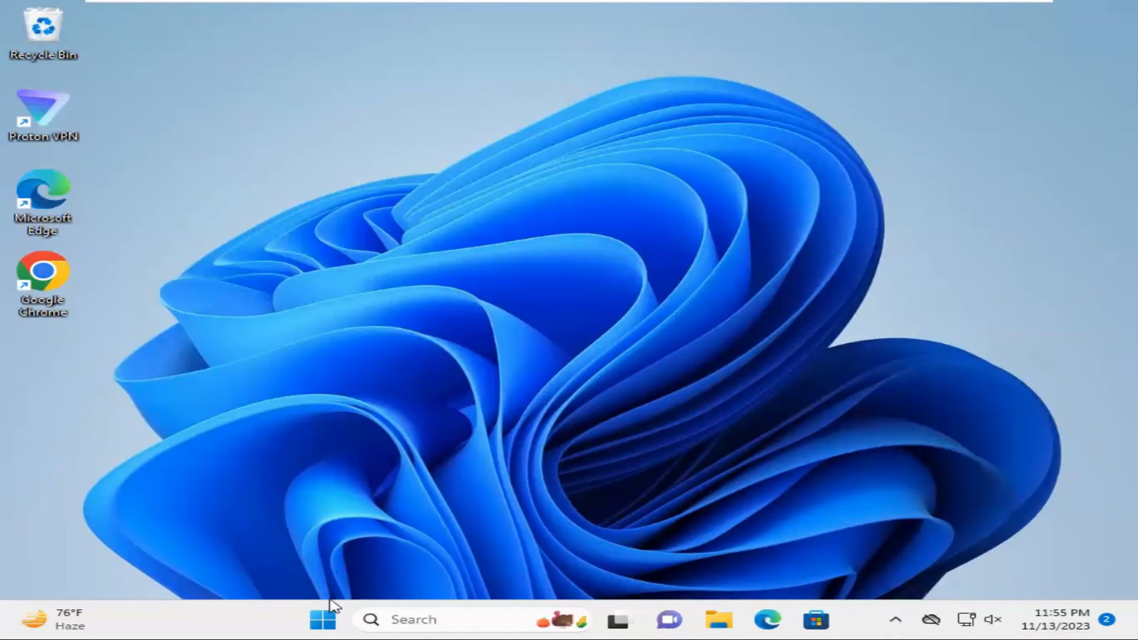
{"action": "mouse_move", "coordinate": [324, 619]}
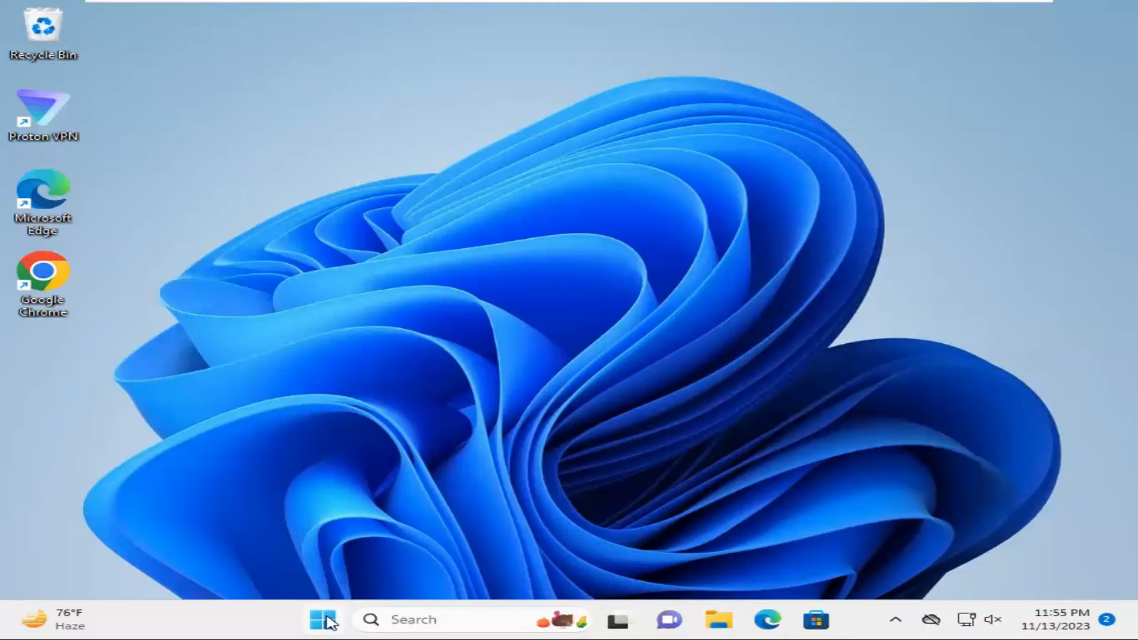
{"action": "left_click", "coordinate": [323, 619]}
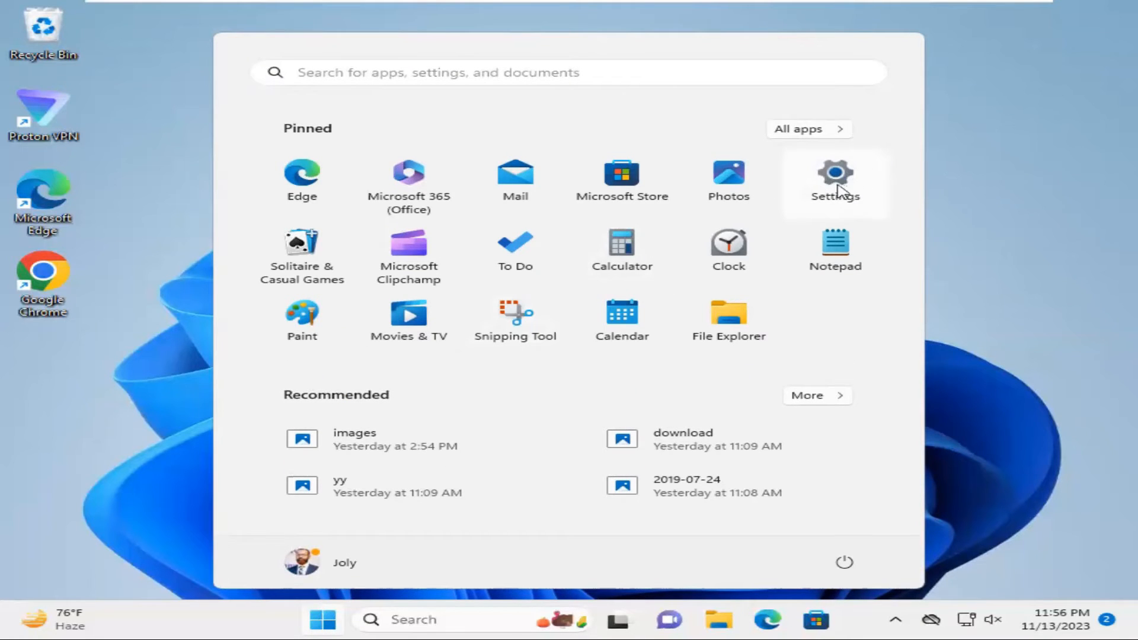
{"action": "left_click", "coordinate": [834, 178]}
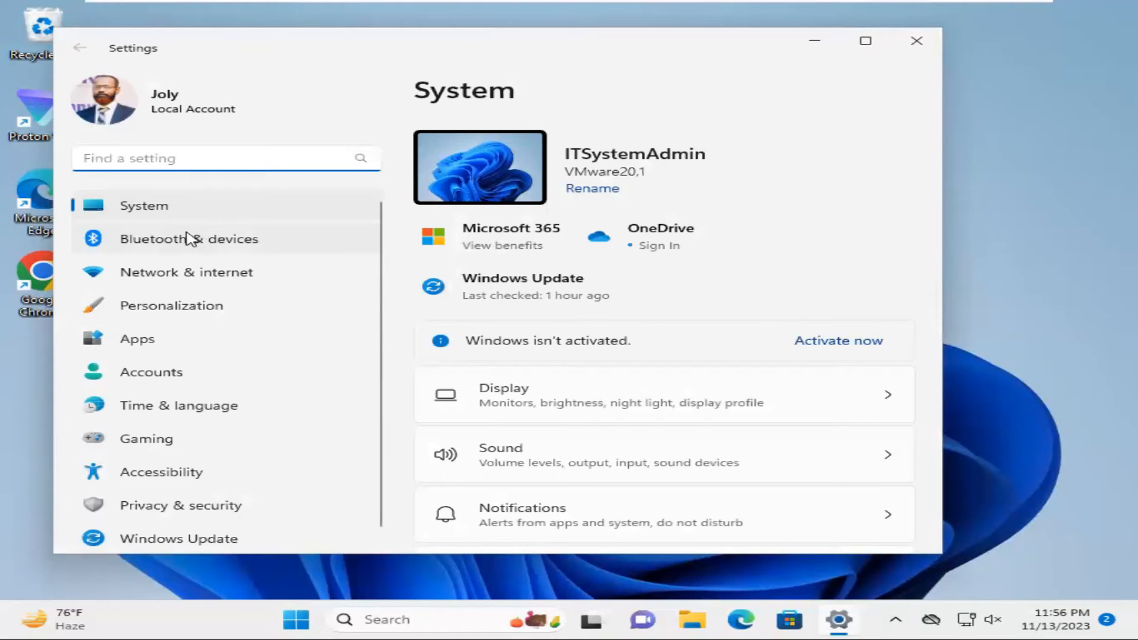
On the Bluetooth & devices page, switch the Bluetooth toggle to Off.
{"action": "left_click", "coordinate": [188, 239]}
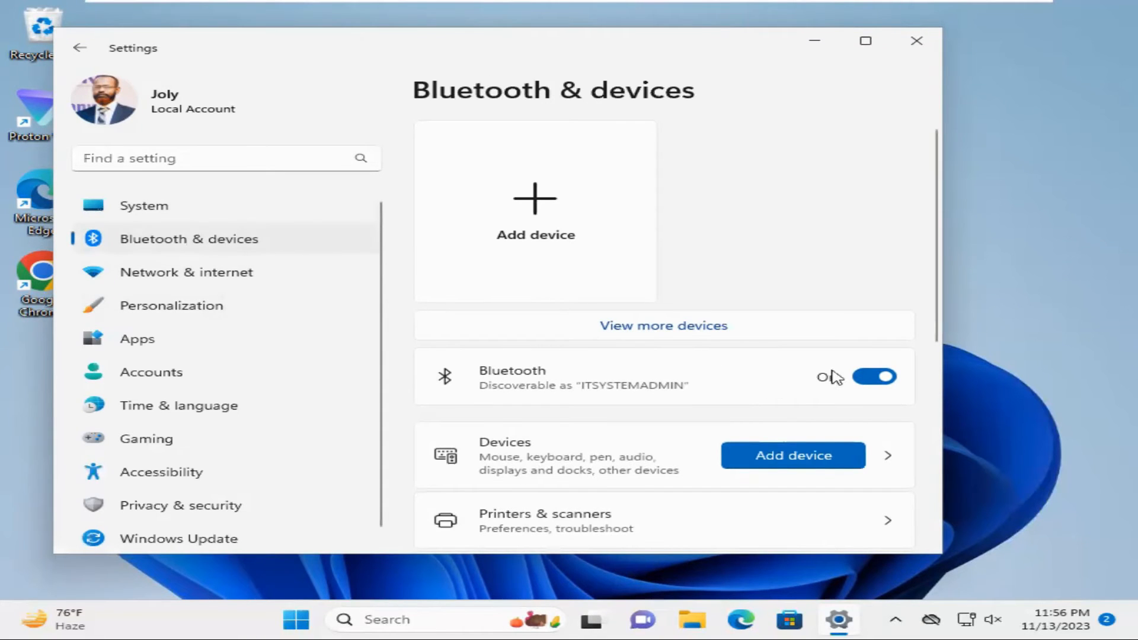
{"action": "left_click", "coordinate": [875, 377]}
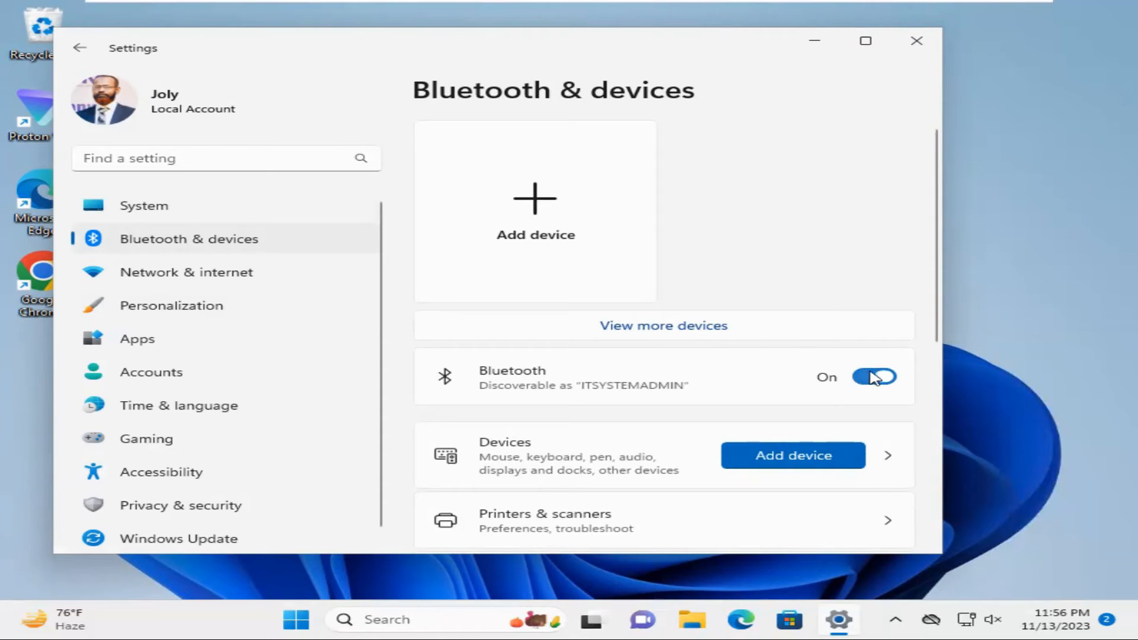
{"action": "left_click", "coordinate": [873, 377]}
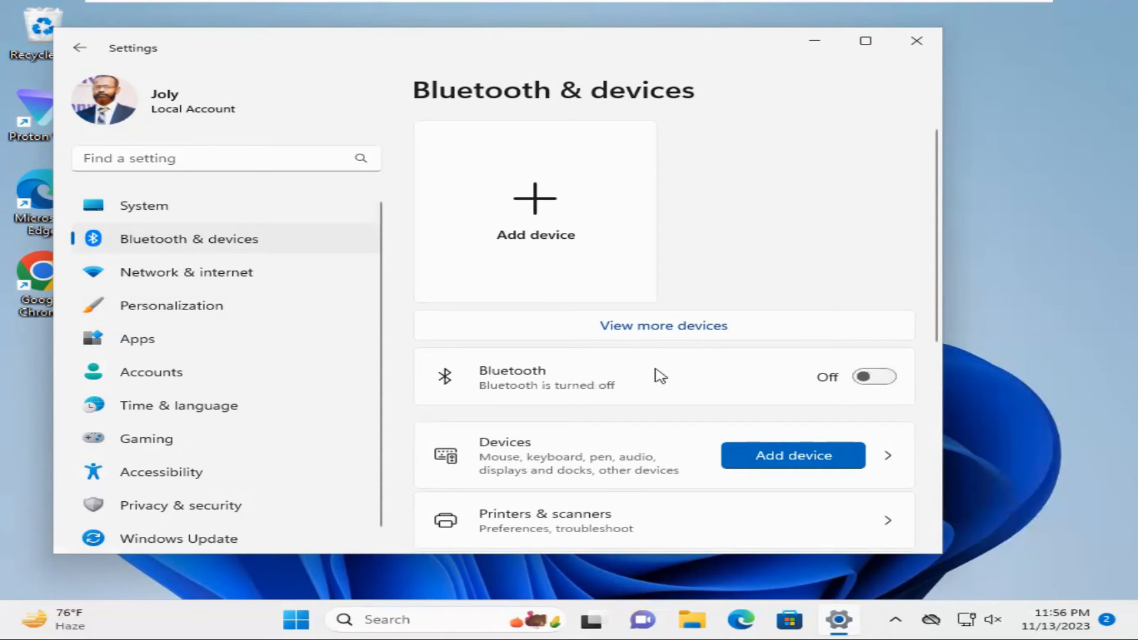
{"action": "mouse_move", "coordinate": [626, 392]}
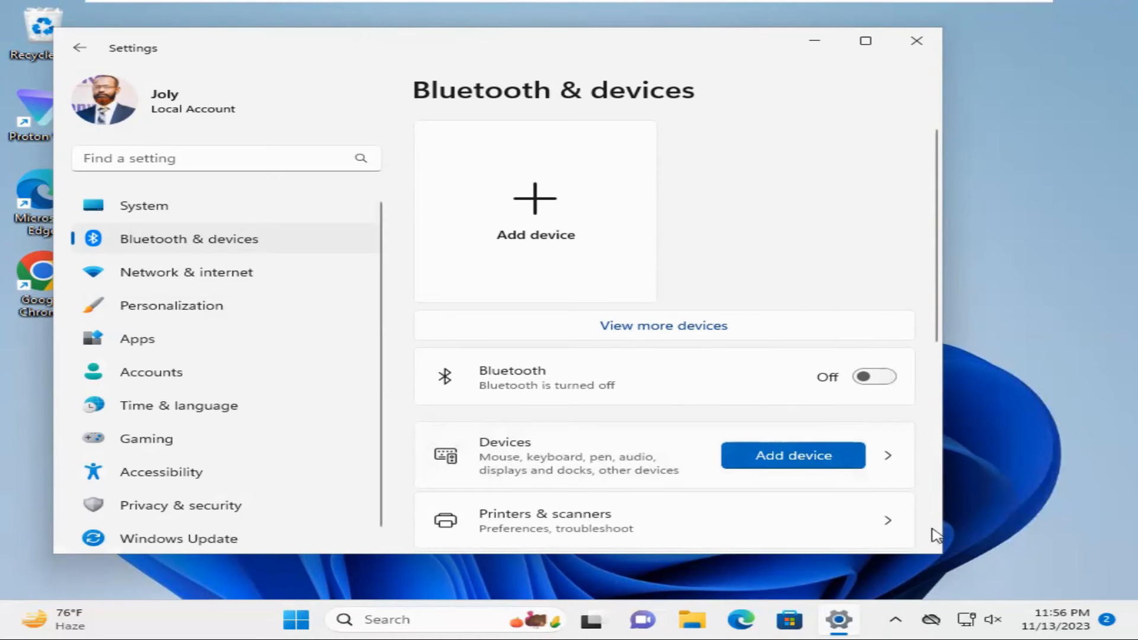
{"action": "mouse_move", "coordinate": [899, 612]}
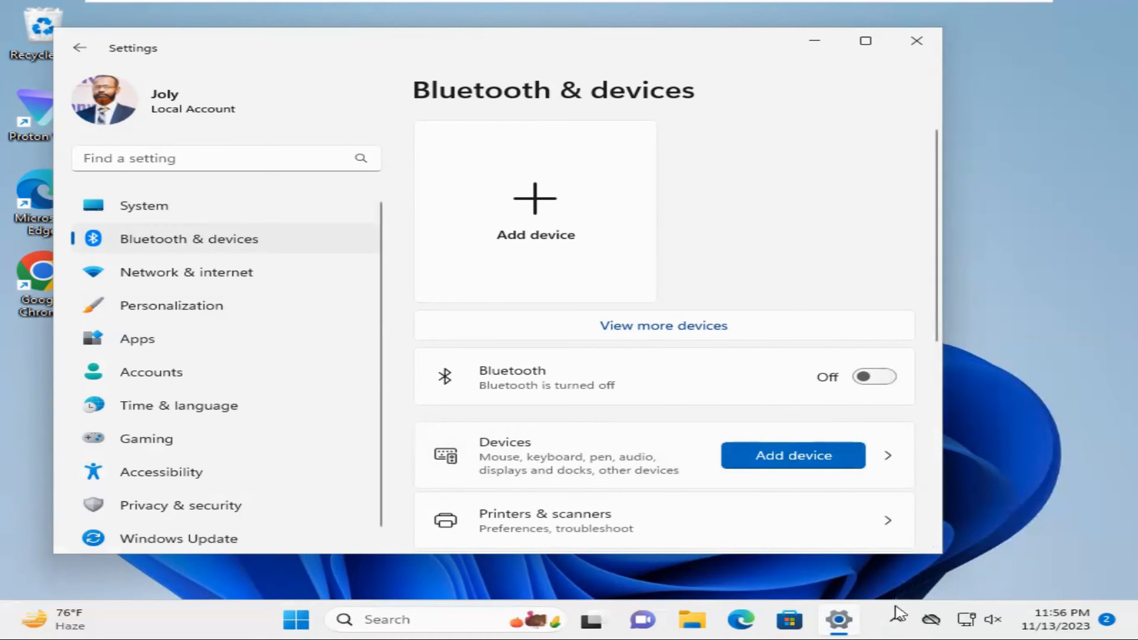
{"action": "mouse_move", "coordinate": [895, 619]}
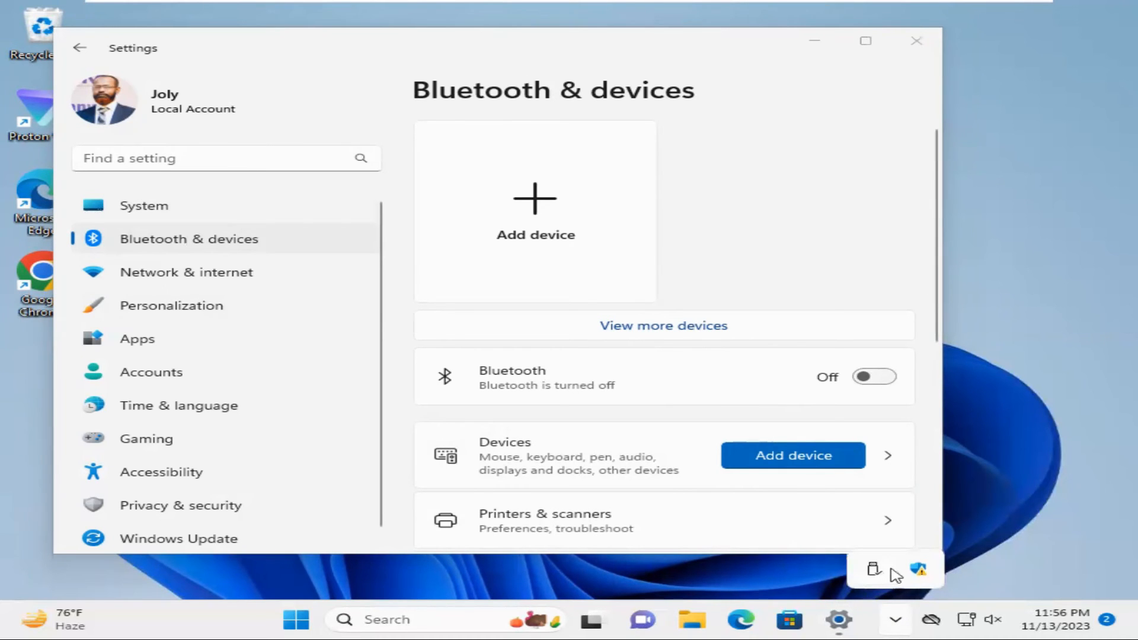
{"action": "mouse_move", "coordinate": [861, 579]}
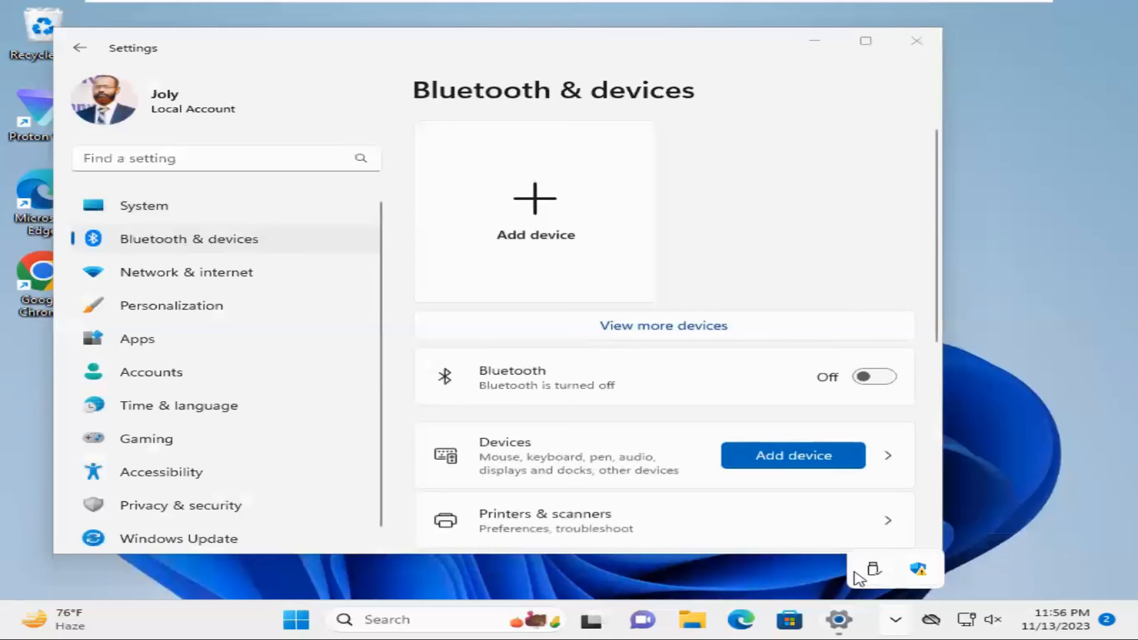